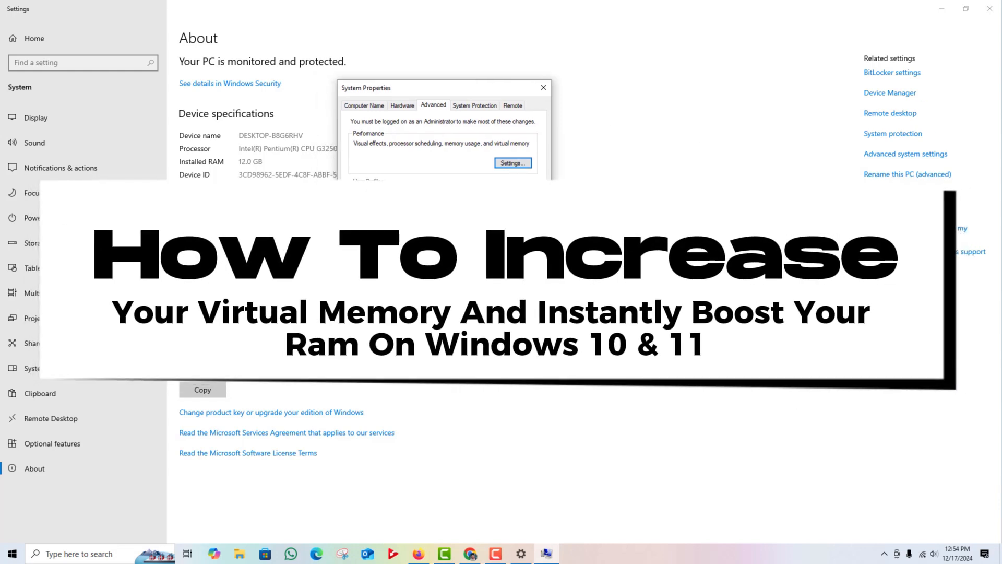
{"action": "left_click", "coordinate": [512, 162]}
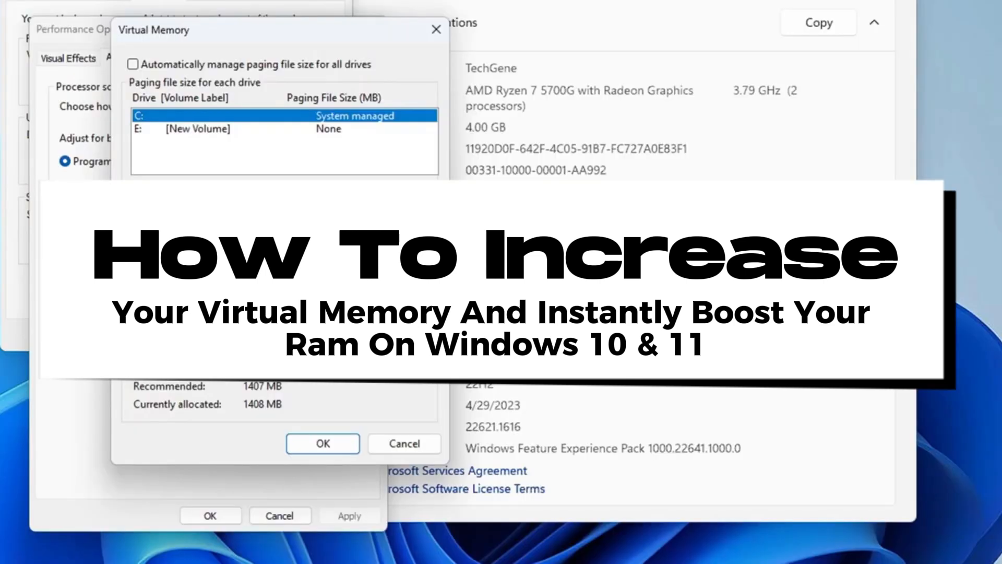